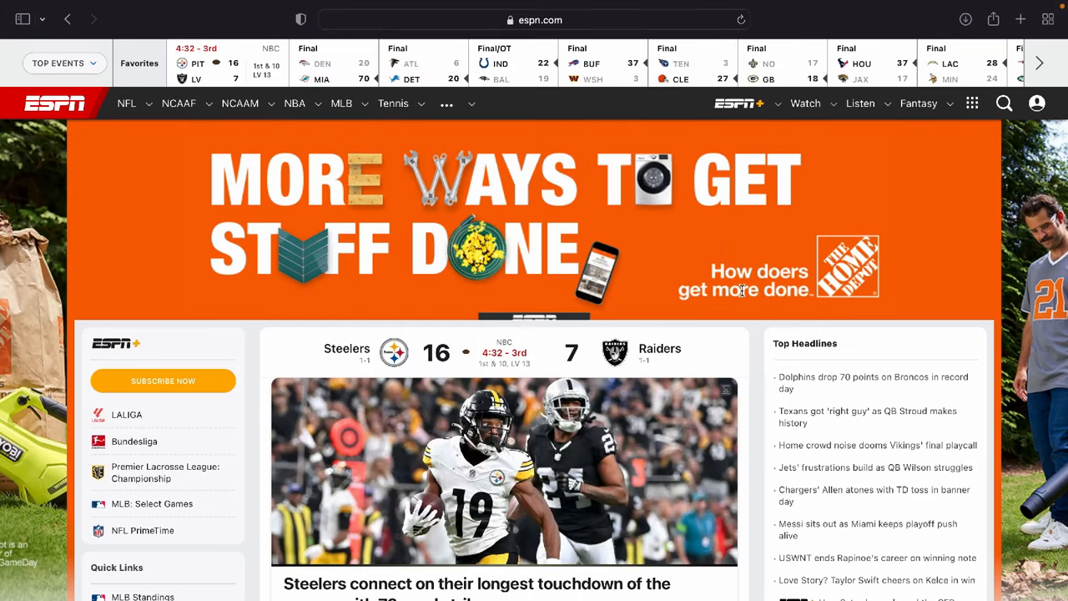
# - Navigate to the fantasy football team page and bring up its Team Settings with name, abbreviation and logo
pyautogui.scroll(-3)
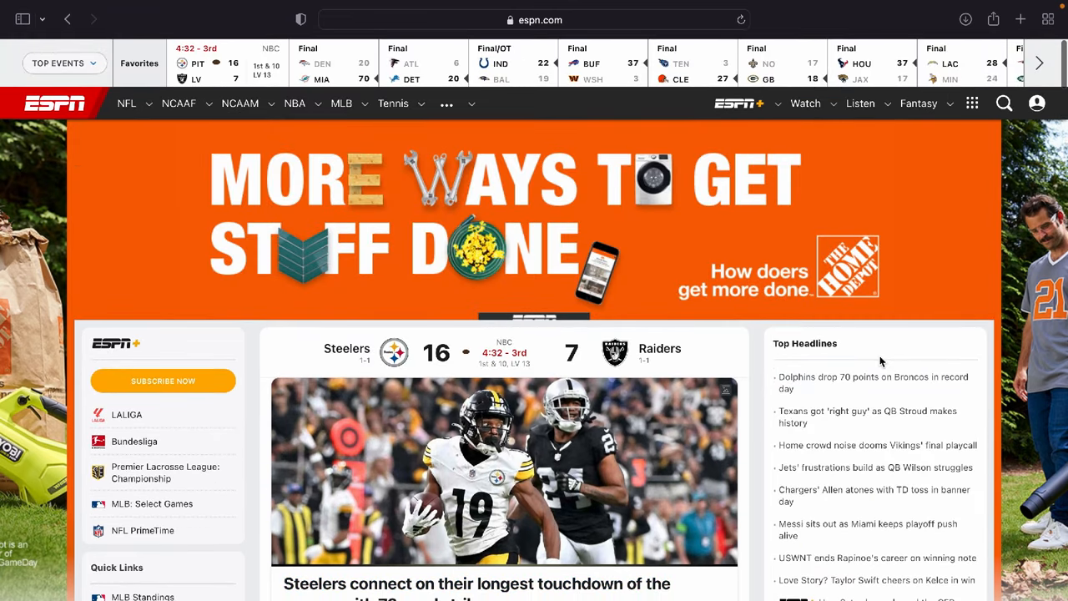
pyautogui.moveTo(878, 345)
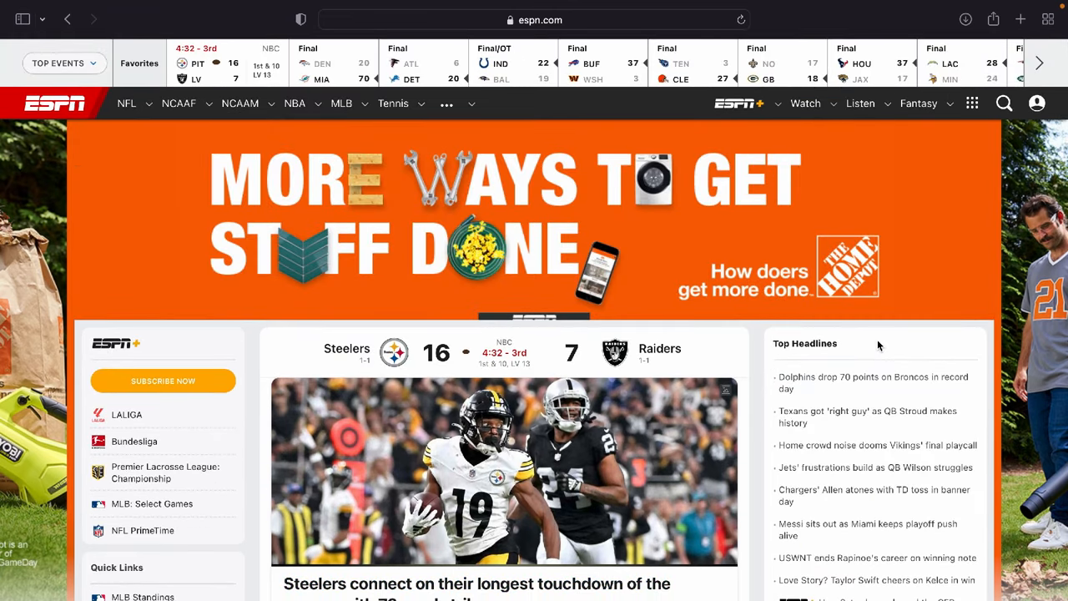
pyautogui.click(917, 103)
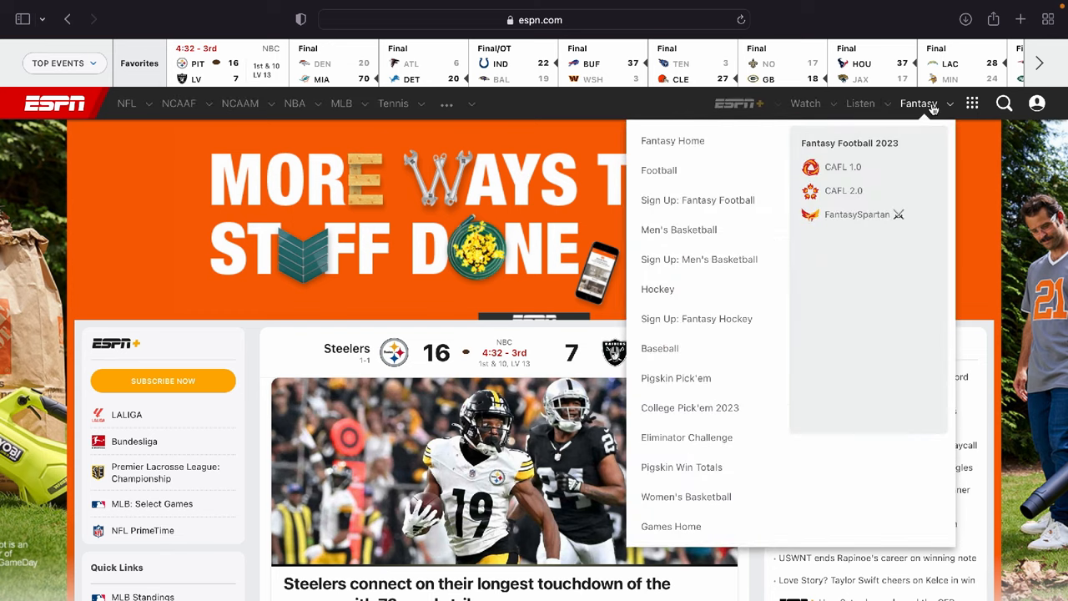
pyautogui.click(1036, 104)
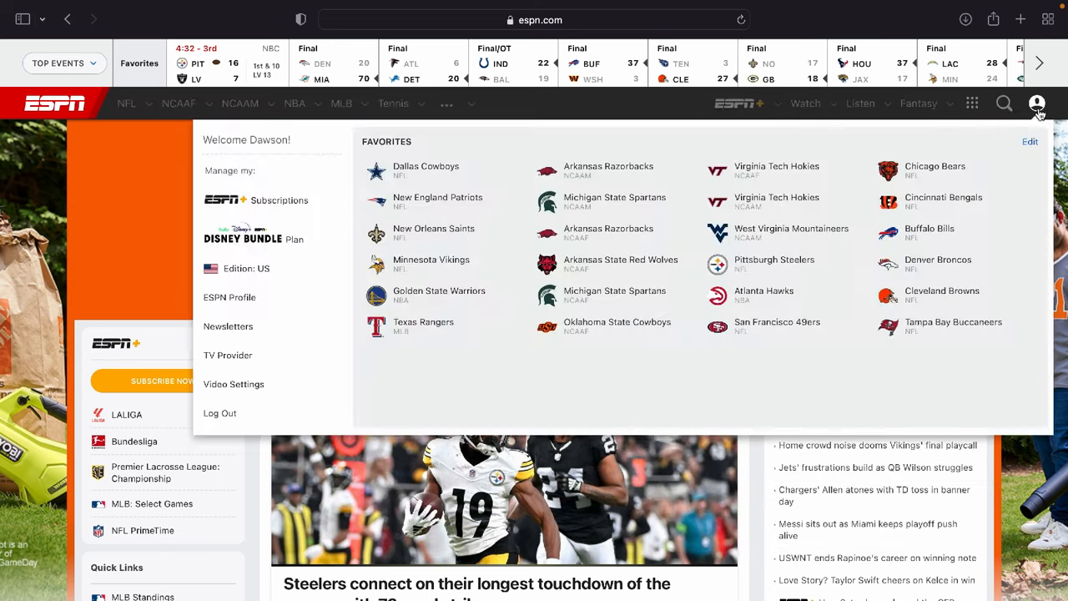
pyautogui.moveTo(297, 412)
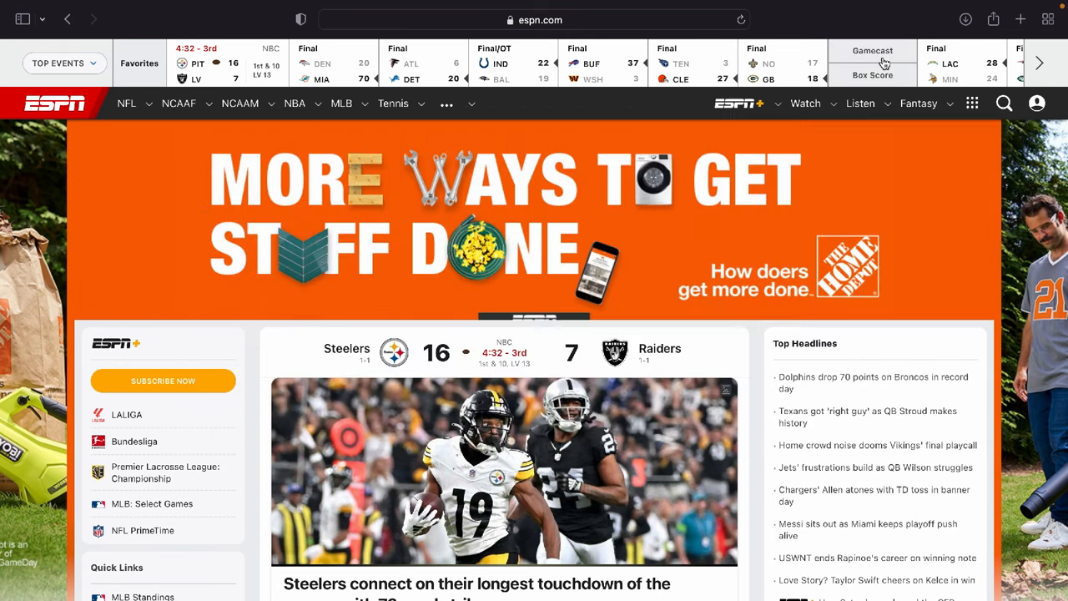
pyautogui.click(917, 103)
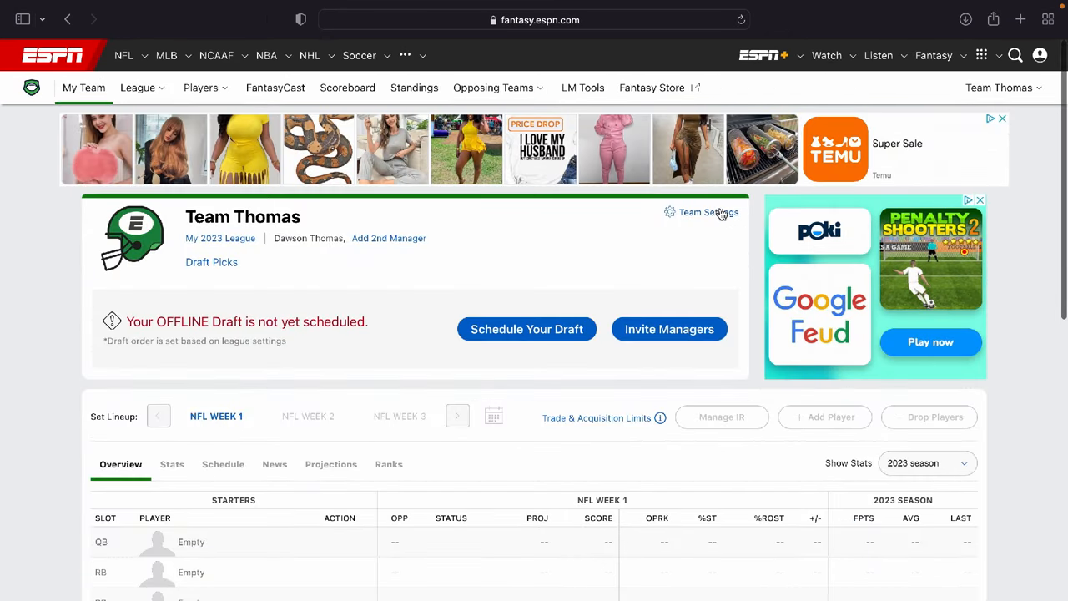
pyautogui.click(707, 212)
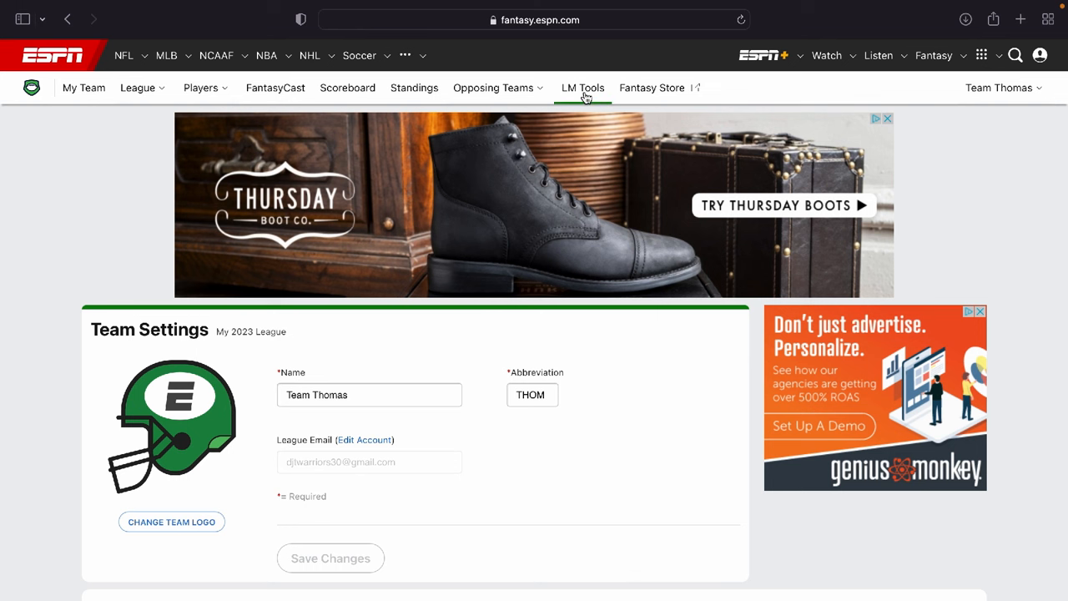
pyautogui.moveTo(584, 83)
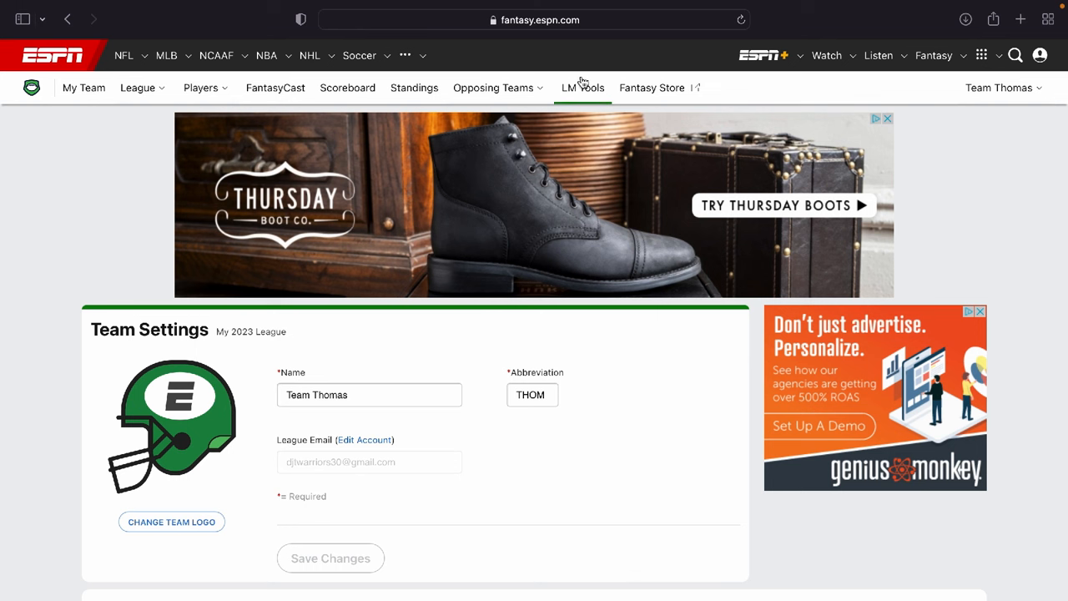
pyautogui.moveTo(575, 100)
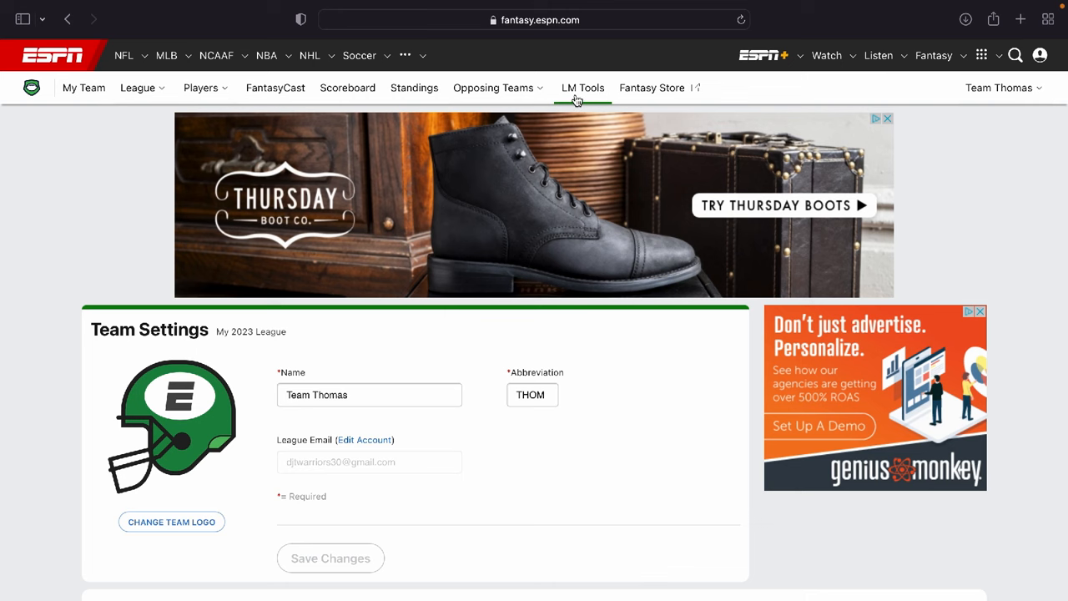
# - Go to LM Tools and take a brief look at Edit Roster Settings for the league
pyautogui.click(582, 87)
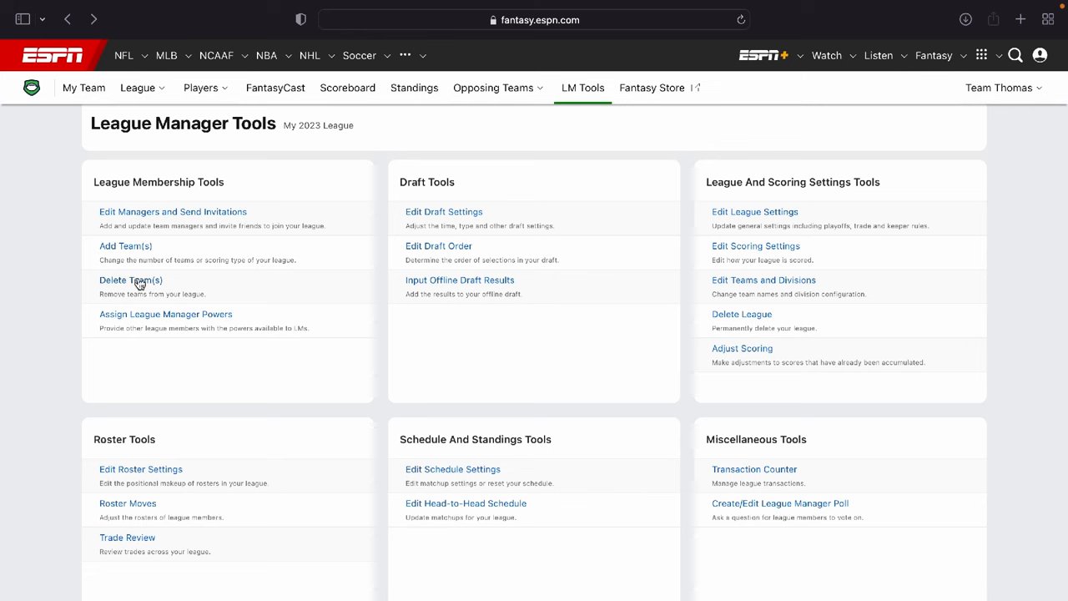
pyautogui.moveTo(154, 325)
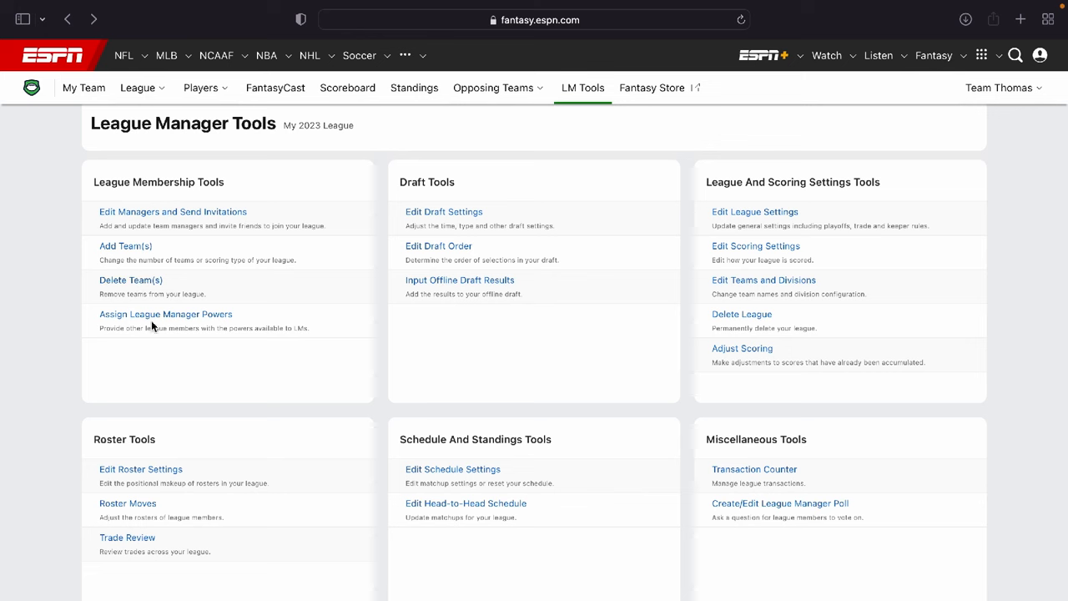
pyautogui.moveTo(101, 324)
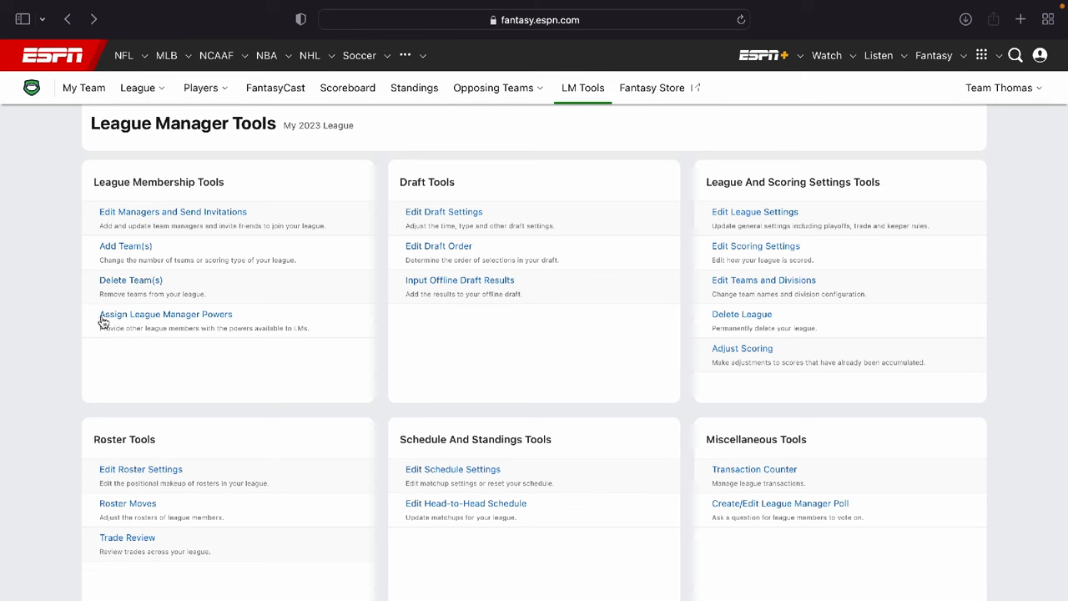
pyautogui.scroll(-3)
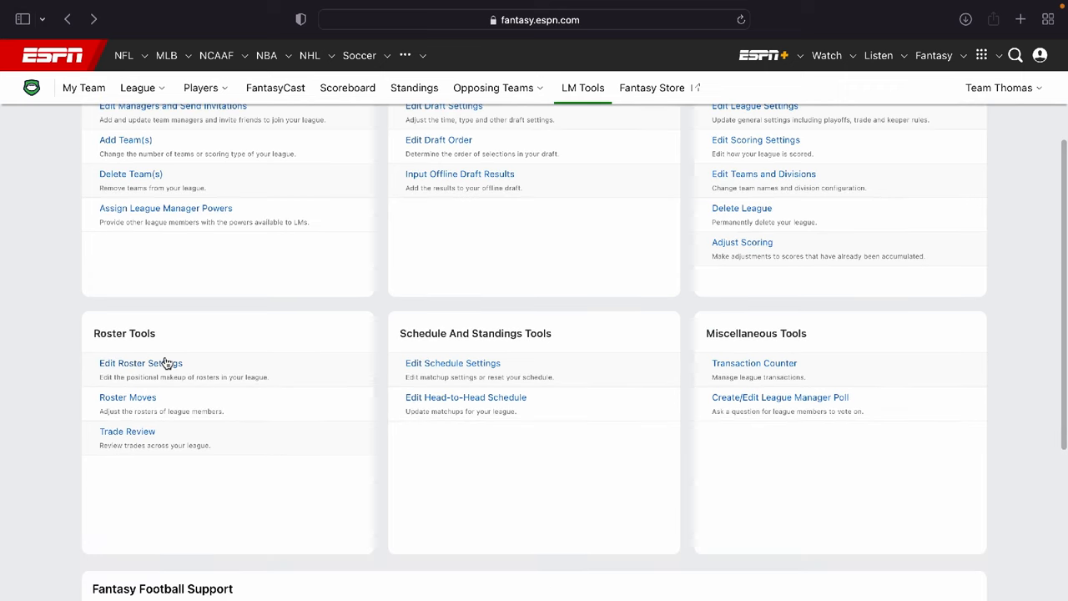
pyautogui.click(140, 364)
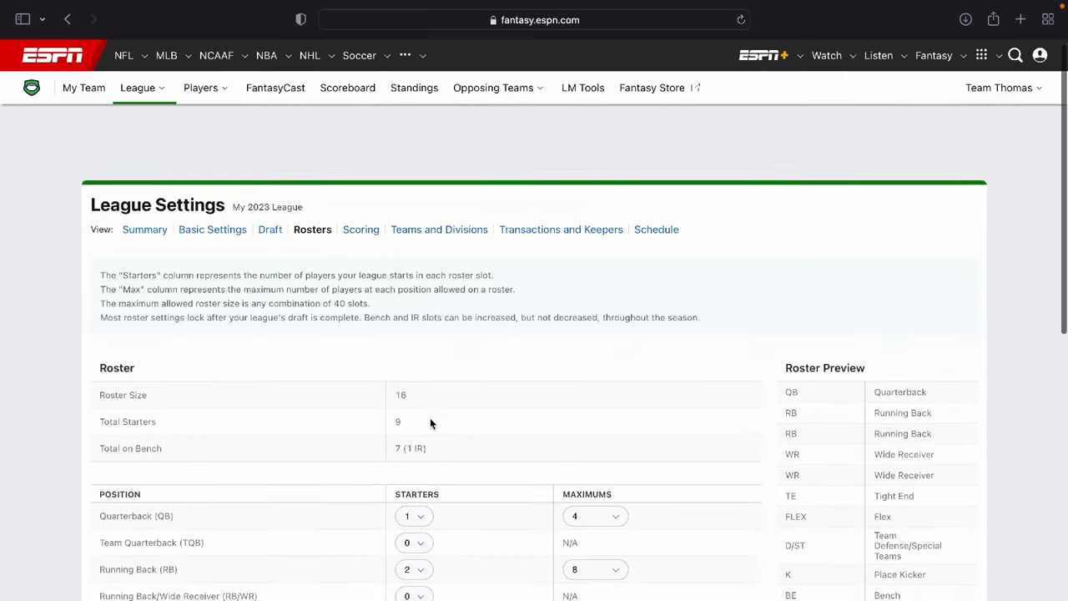
pyautogui.scroll(-3)
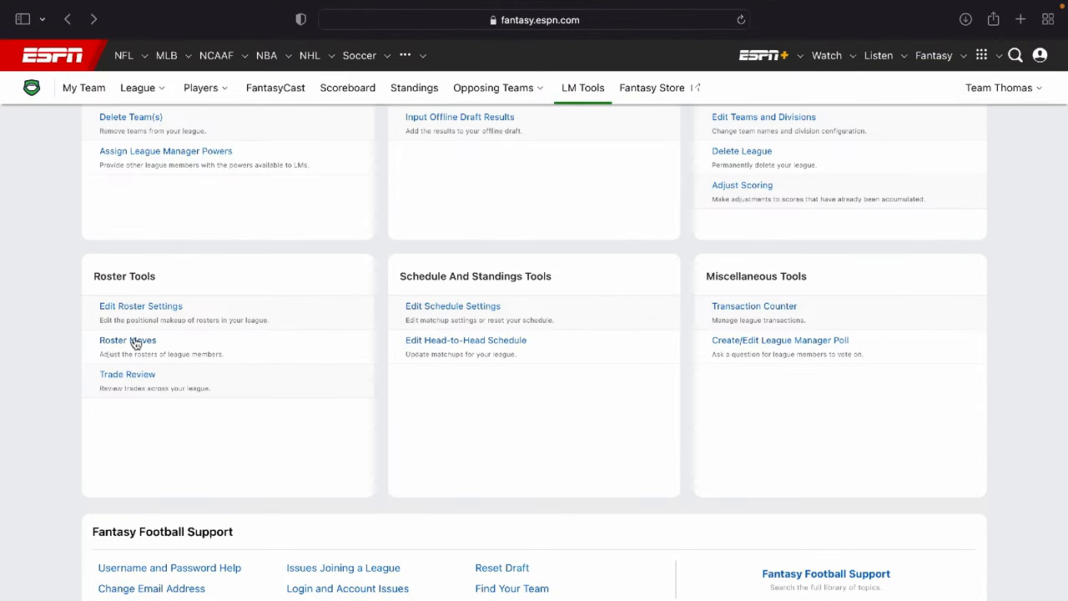
pyautogui.moveTo(127, 373)
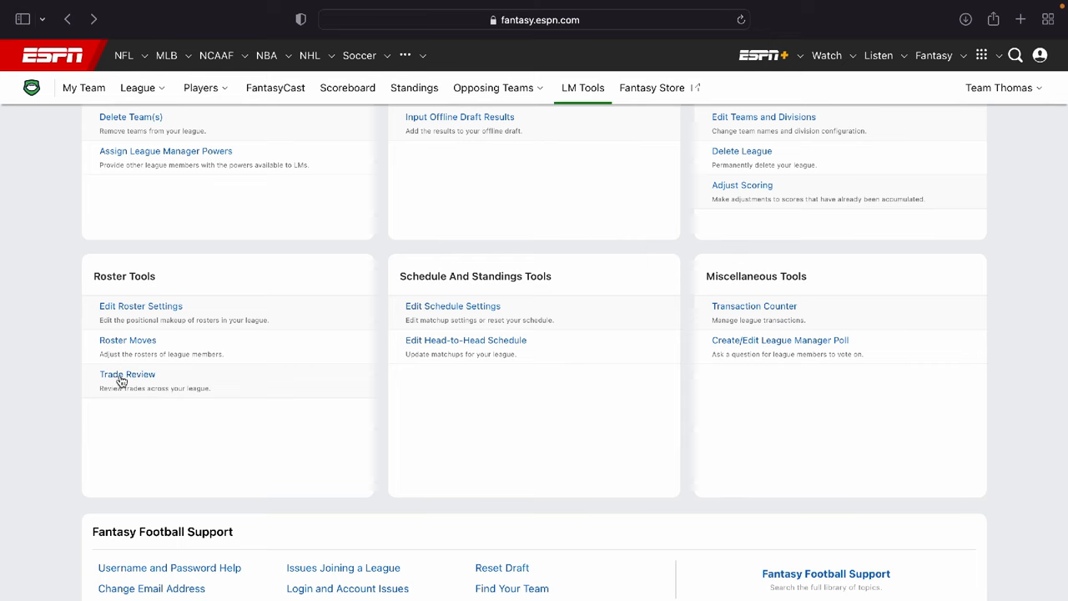
# - Review the league's draft settings, then head back to the LM Tools overview
pyautogui.click(127, 374)
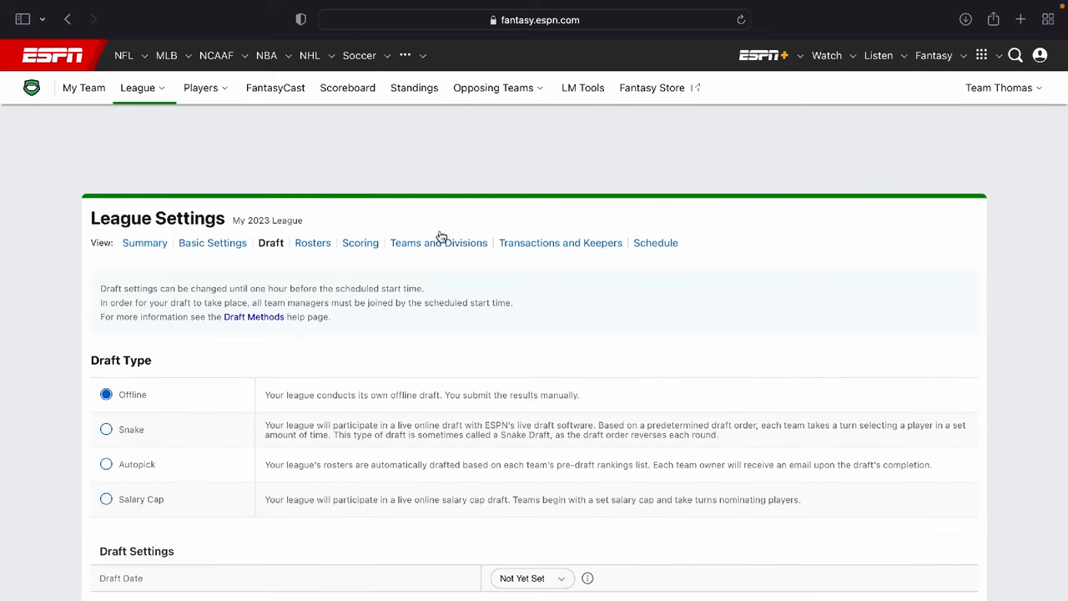
pyautogui.scroll(-3)
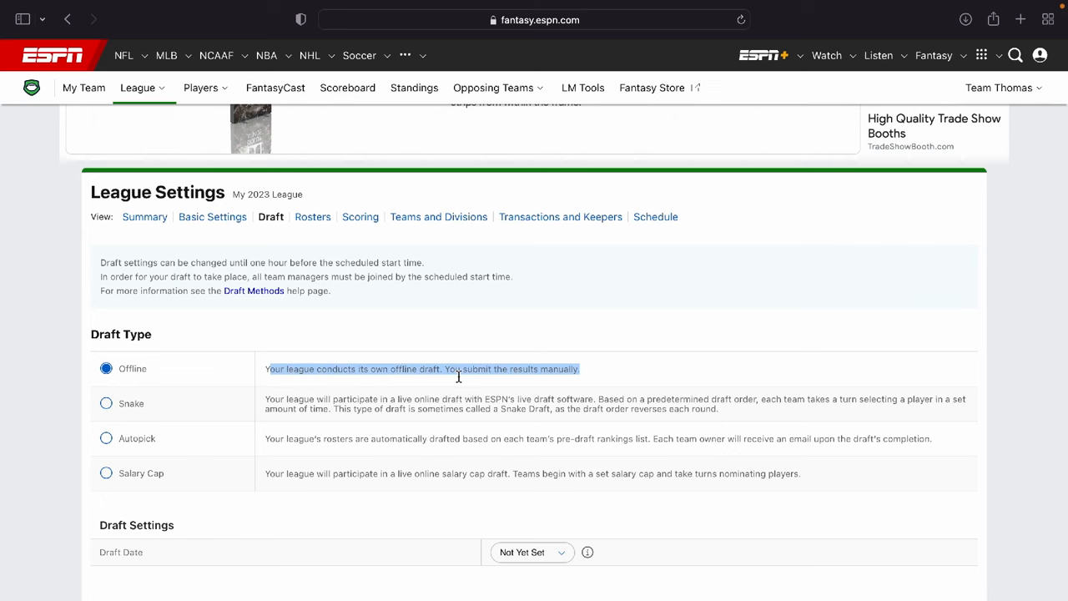
pyautogui.click(200, 87)
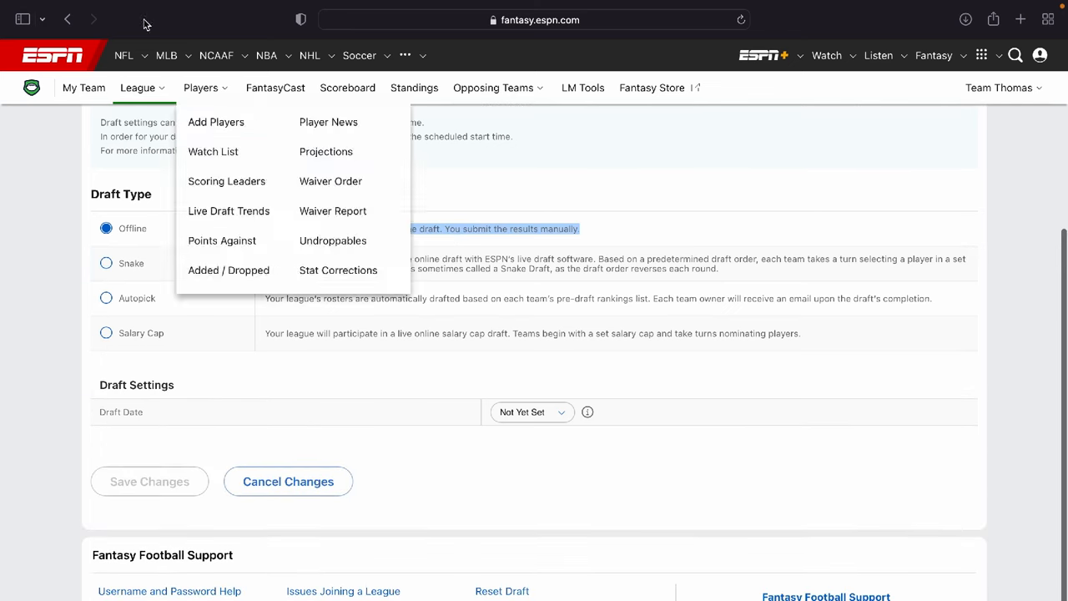
pyautogui.click(582, 87)
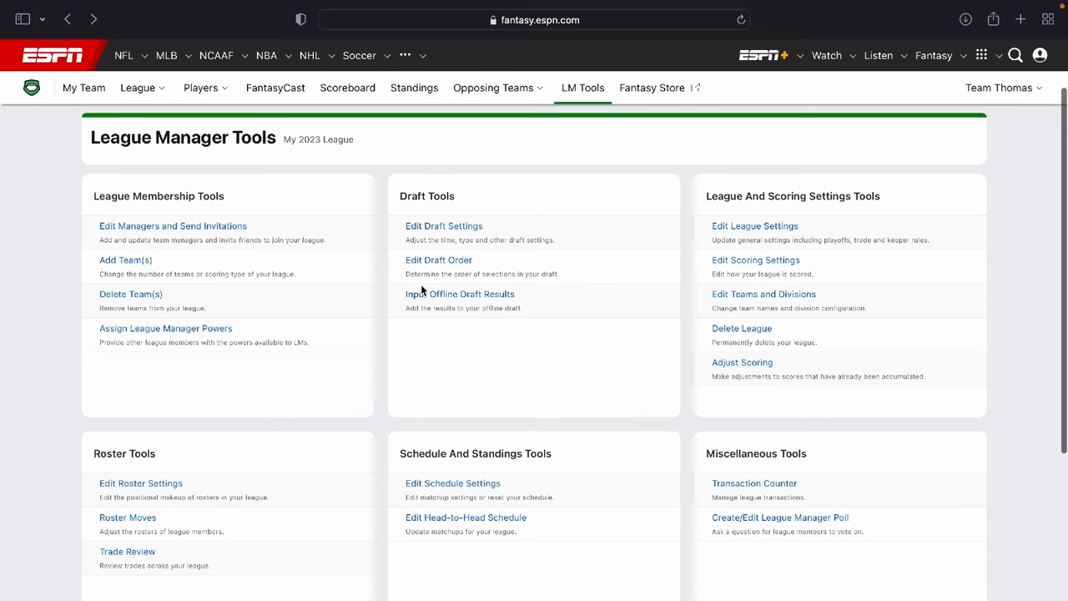
# - Enter edit mode on the ten-team Draft Order, then move on to the schedule settings
pyautogui.click(437, 260)
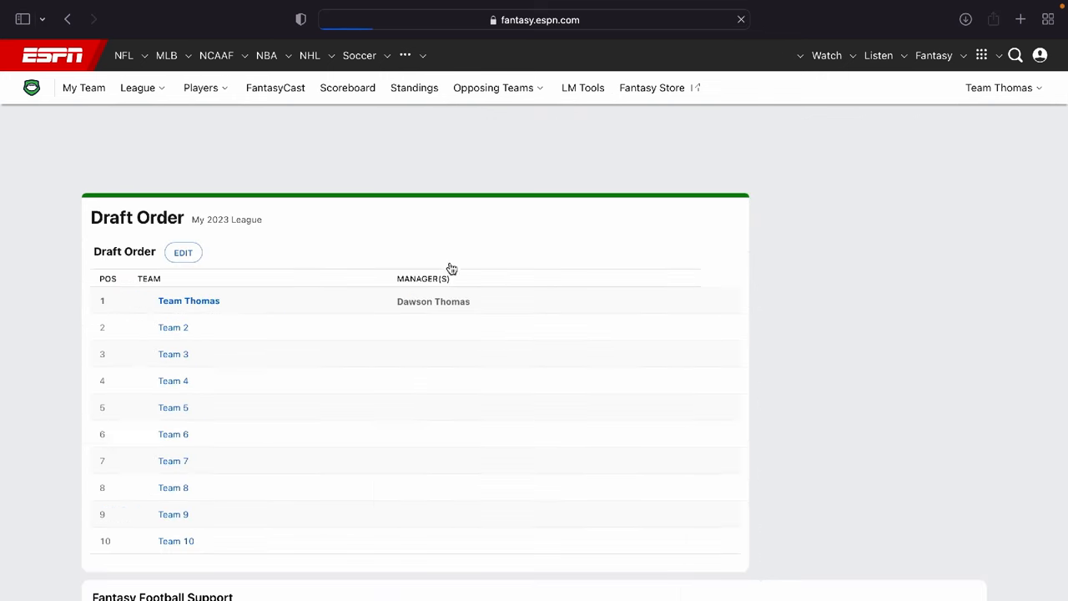
pyautogui.click(183, 252)
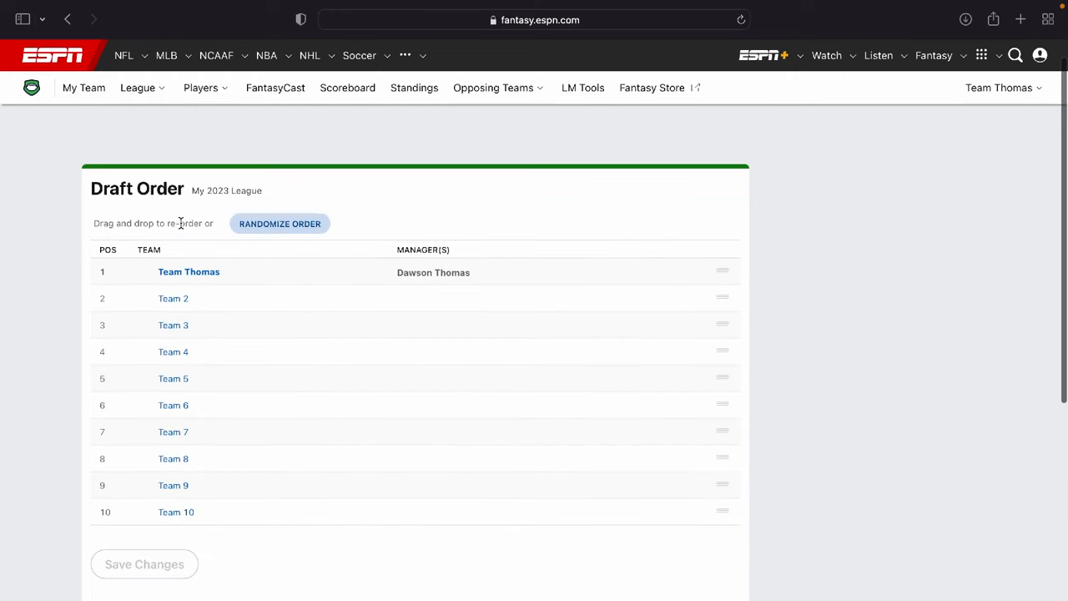
pyautogui.scroll(-3)
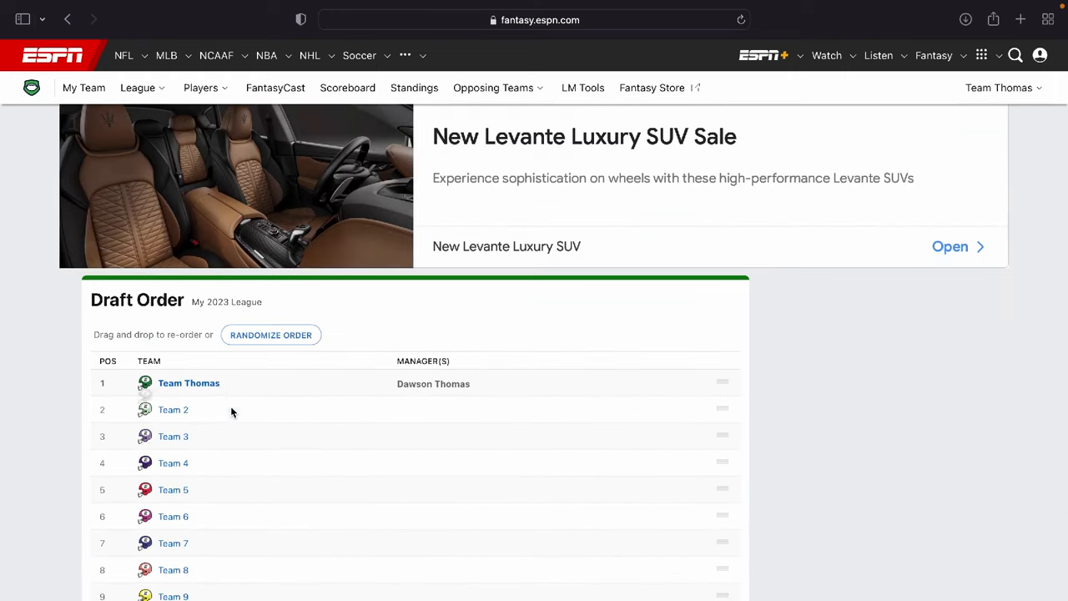
pyautogui.click(583, 86)
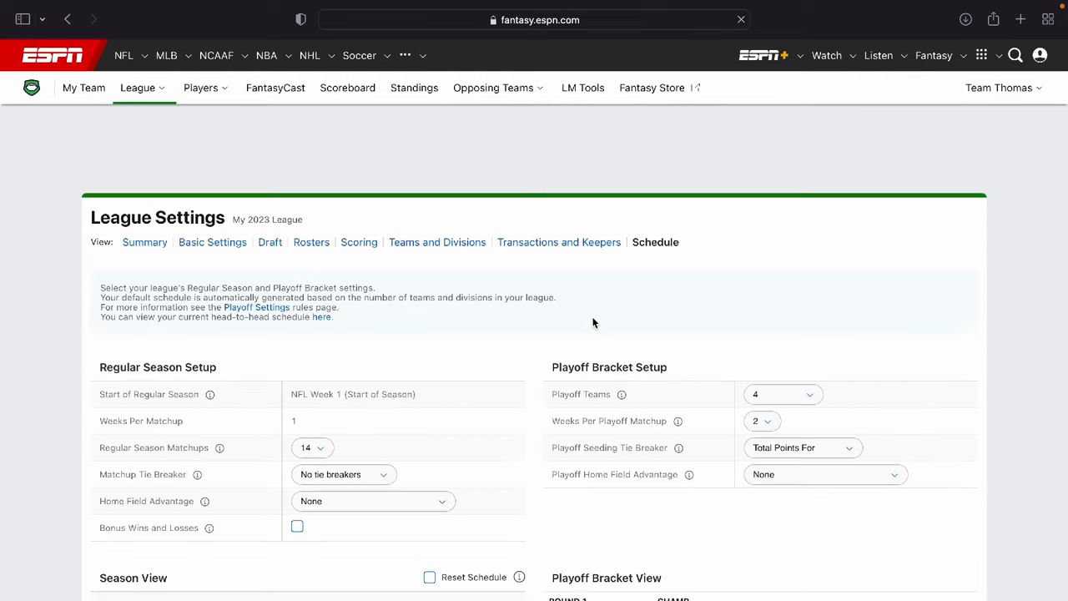
# - Browse the weekly head-to-head matchups, then bring up Edit League Settings from LM Tools
pyautogui.scroll(-3)
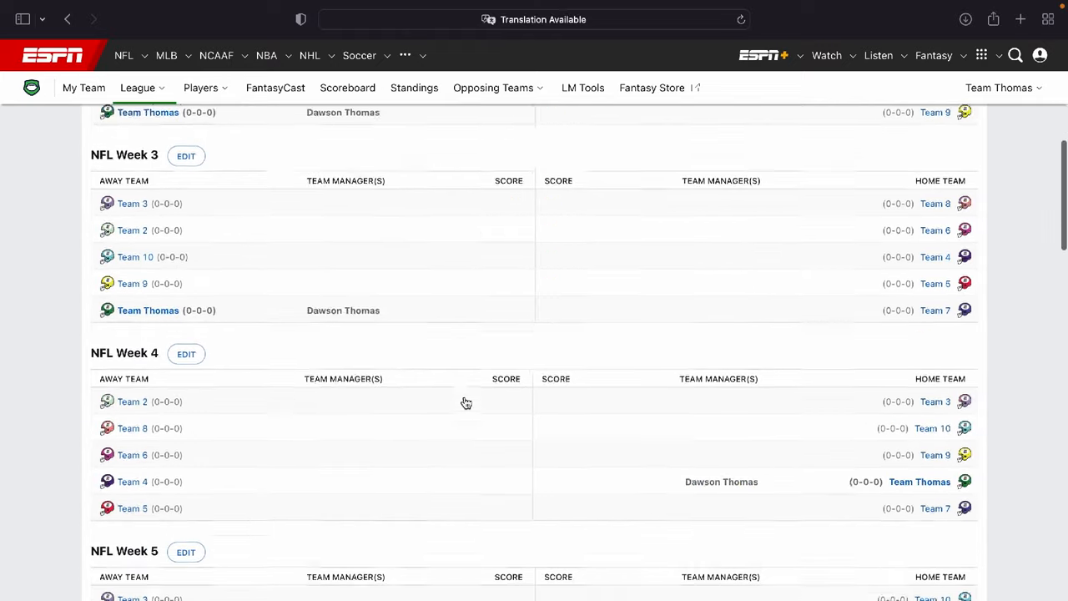
pyautogui.click(582, 87)
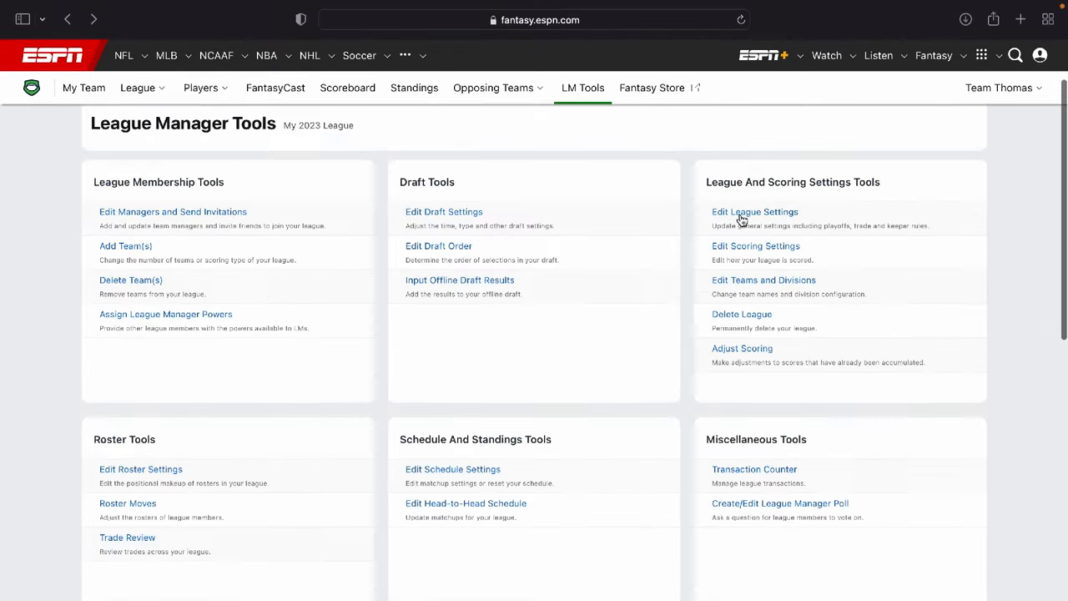
pyautogui.click(754, 210)
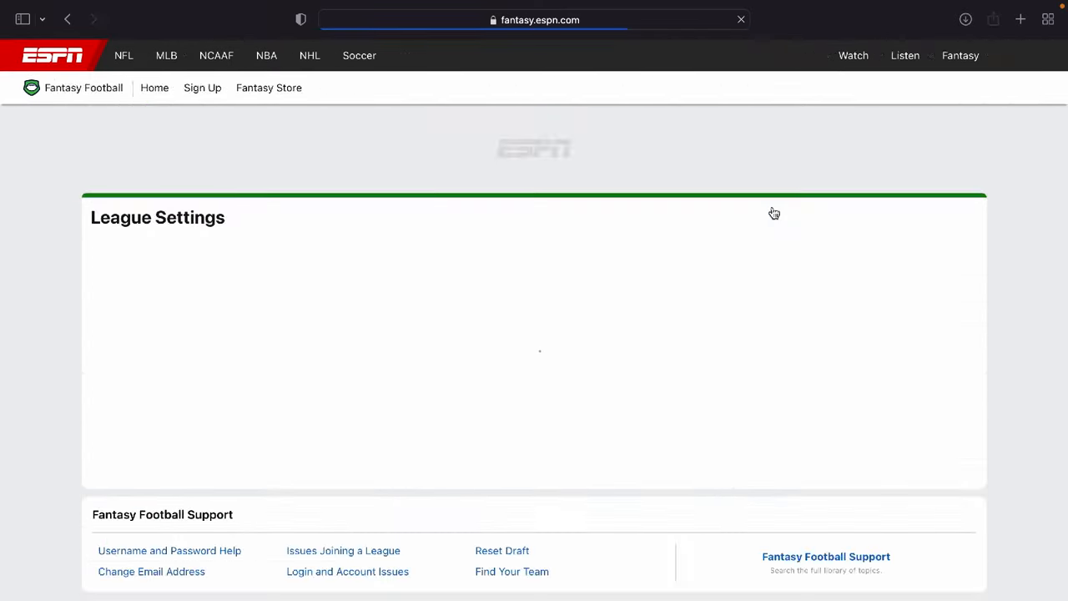
# - Scan the full league settings summary and return to the LM Tools overview
pyautogui.scroll(-3)
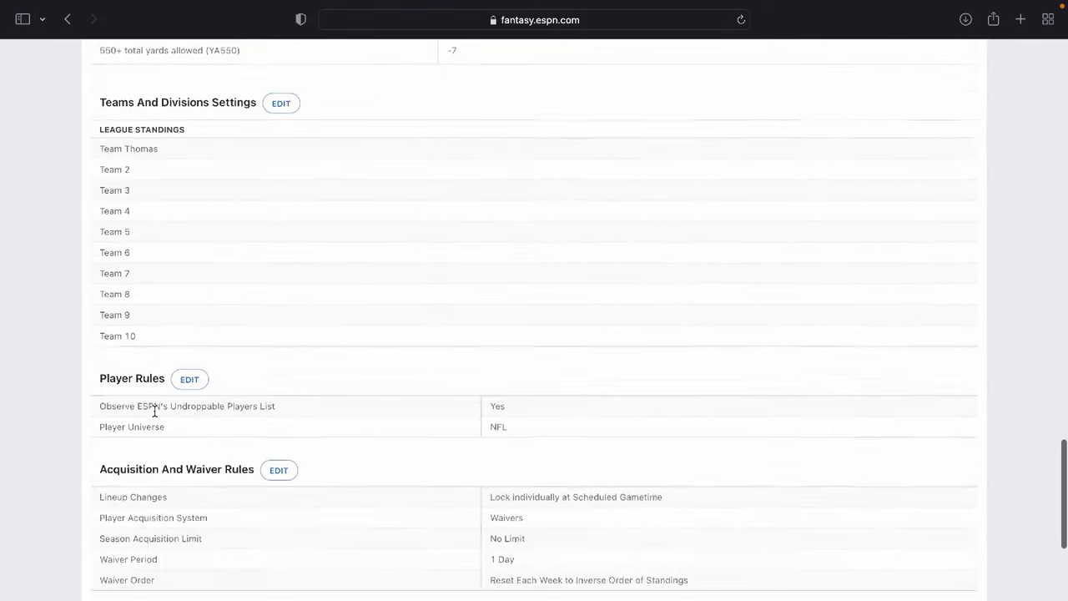
pyautogui.scroll(3)
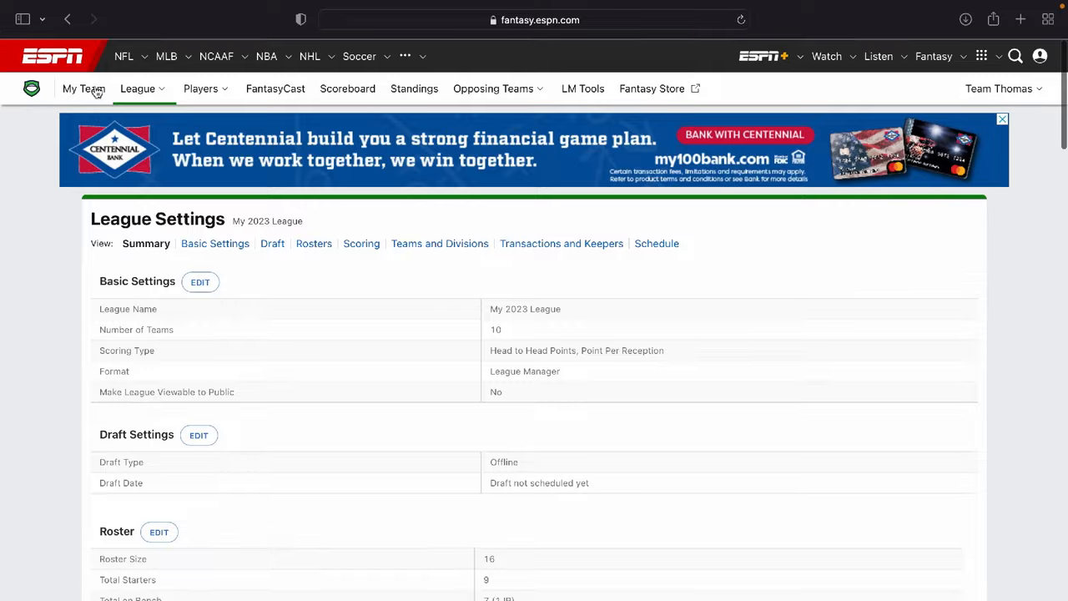
pyautogui.click(582, 89)
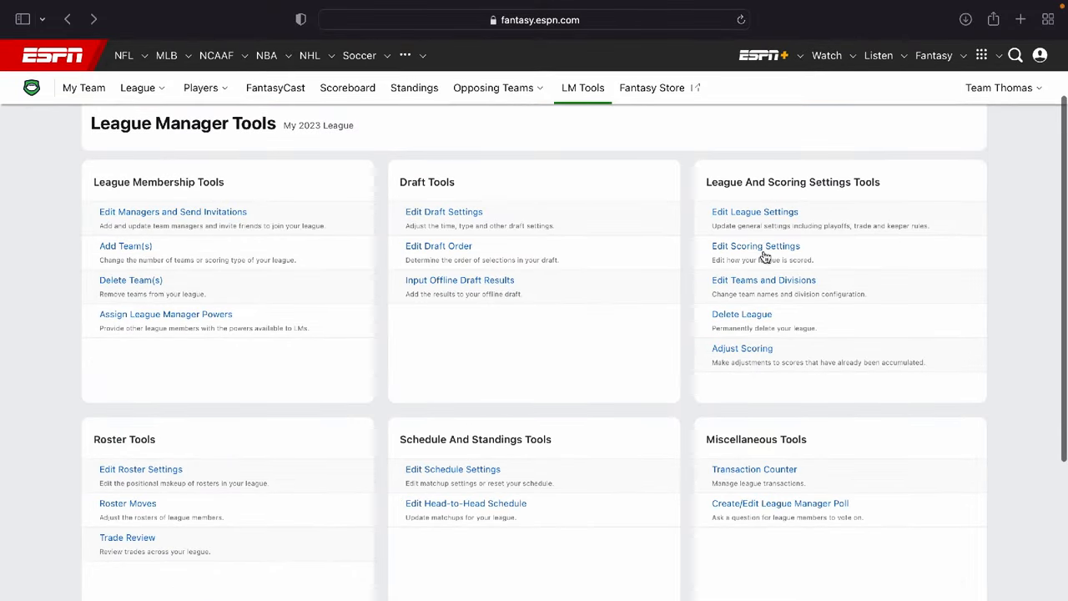
pyautogui.moveTo(725, 286)
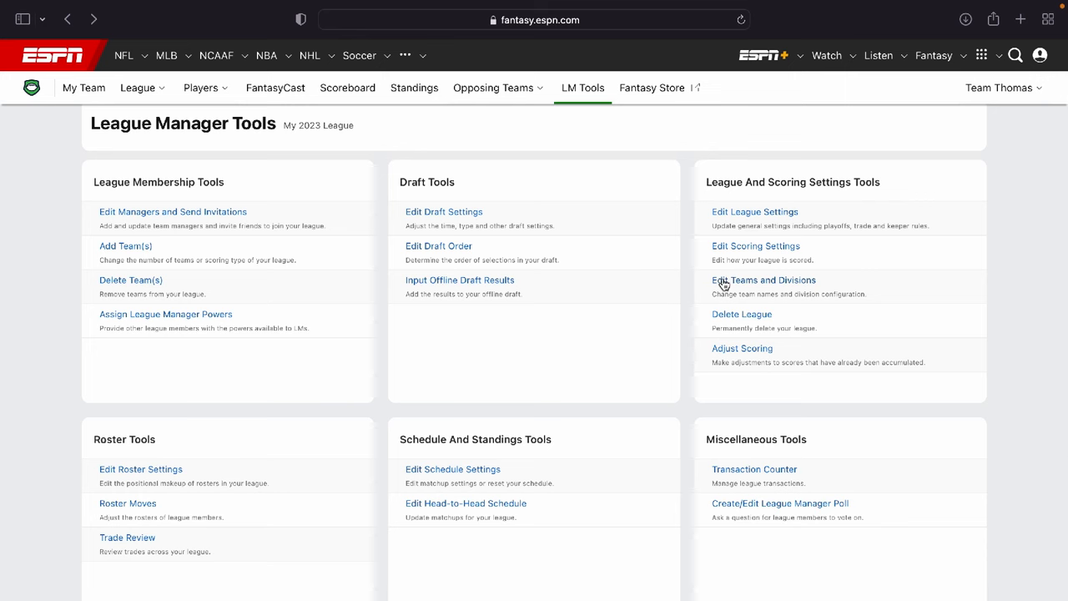
pyautogui.scroll(-3)
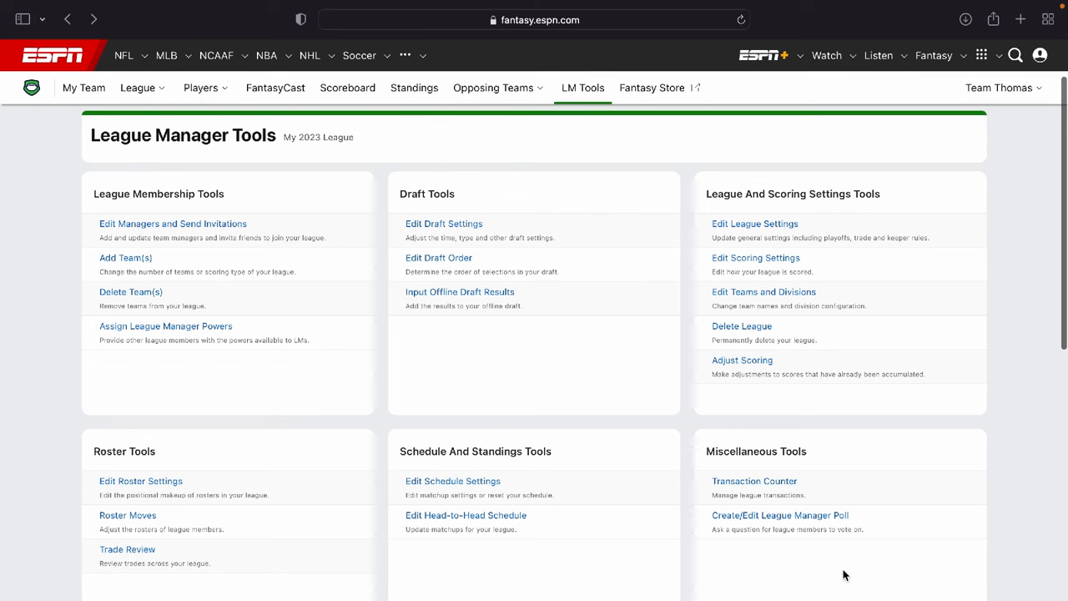
pyautogui.moveTo(915, 204)
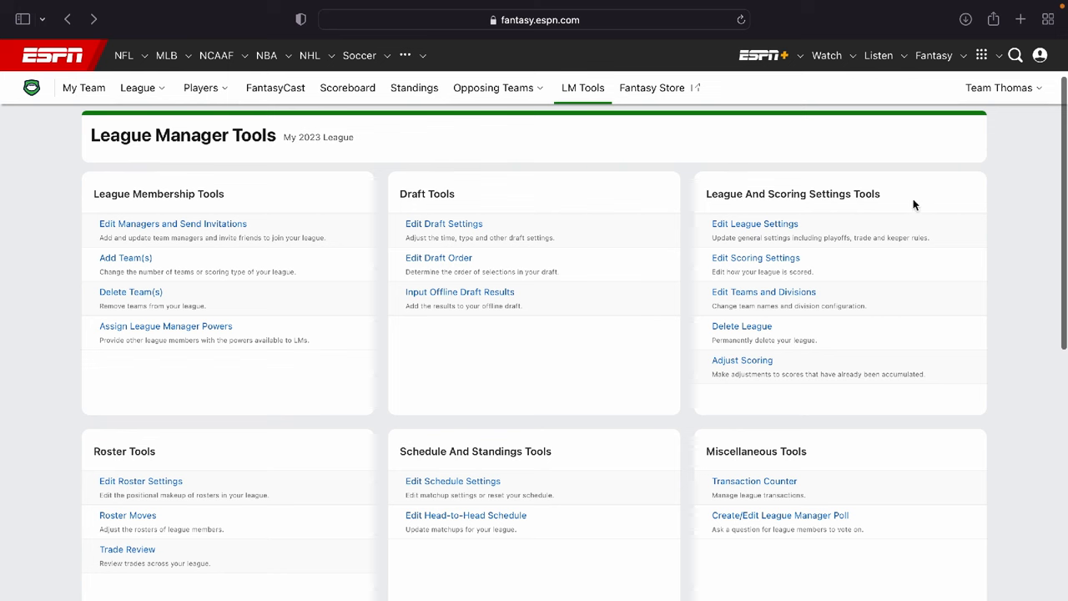
pyautogui.moveTo(84, 154)
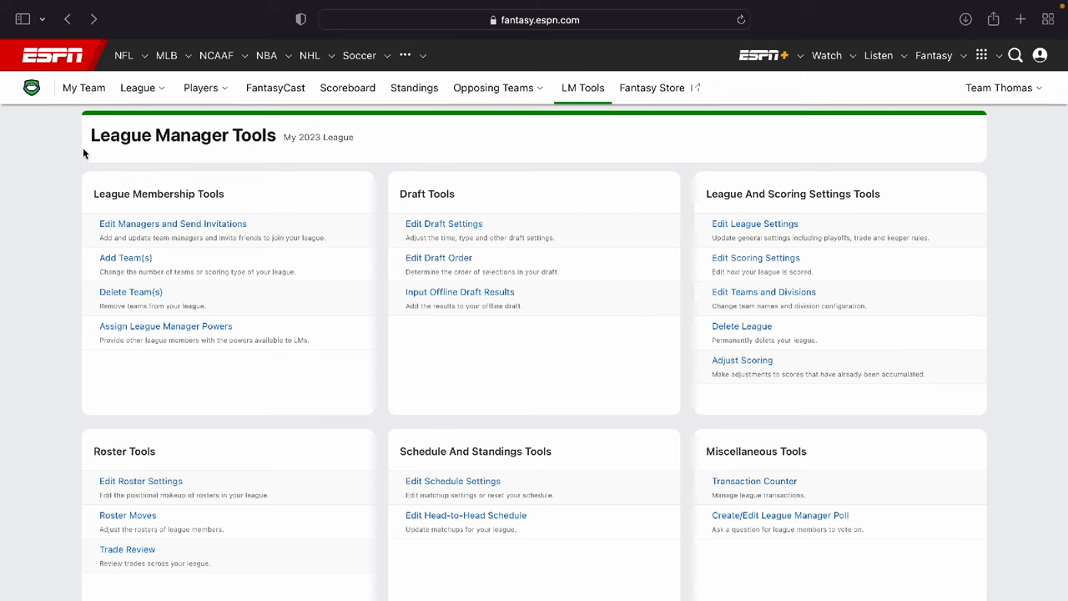
pyautogui.moveTo(30, 407)
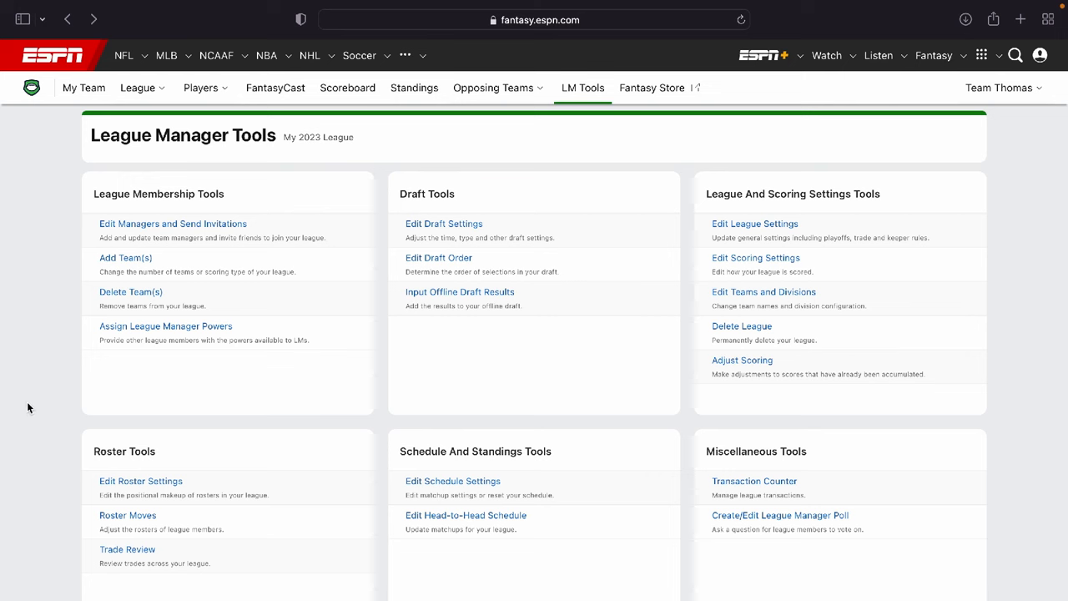